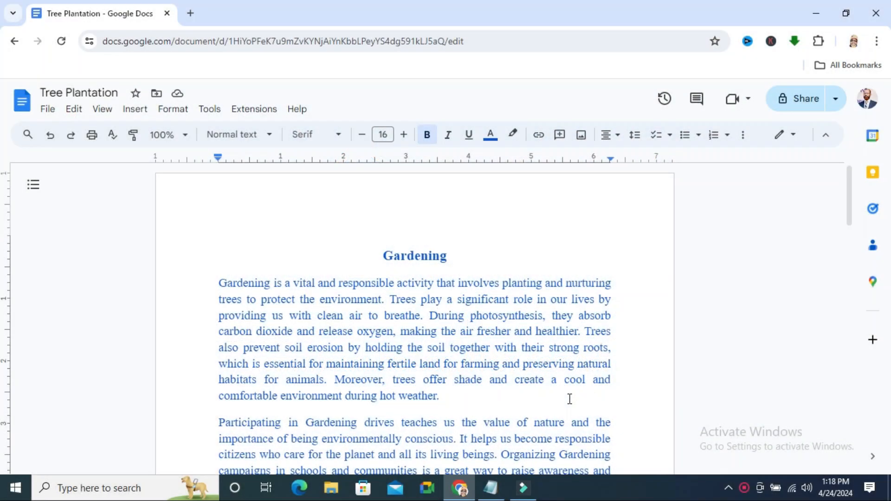
# - Place the cursor at the Gardening heading and show the File menu's Version history options
pyautogui.click(384, 256)
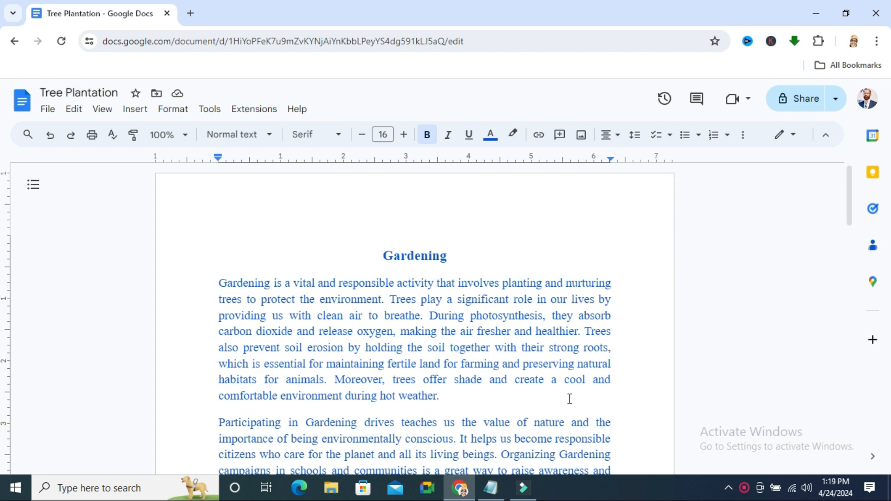
pyautogui.click(383, 256)
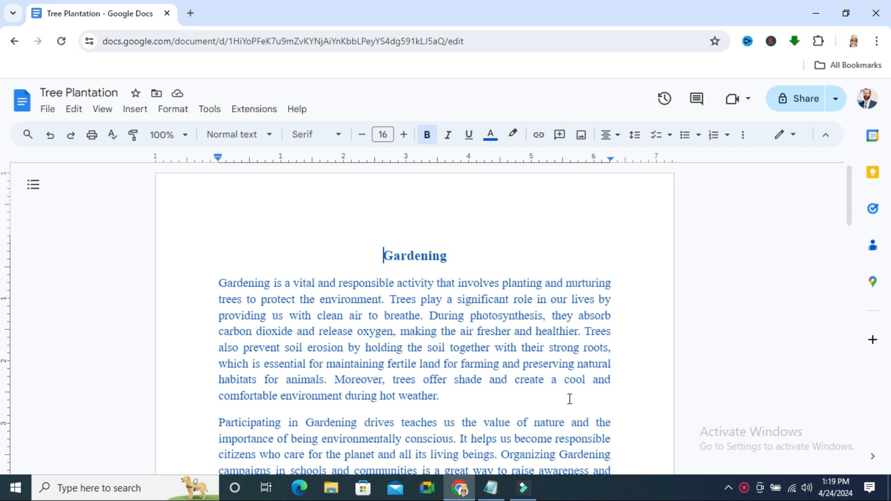
pyautogui.moveTo(232, 237)
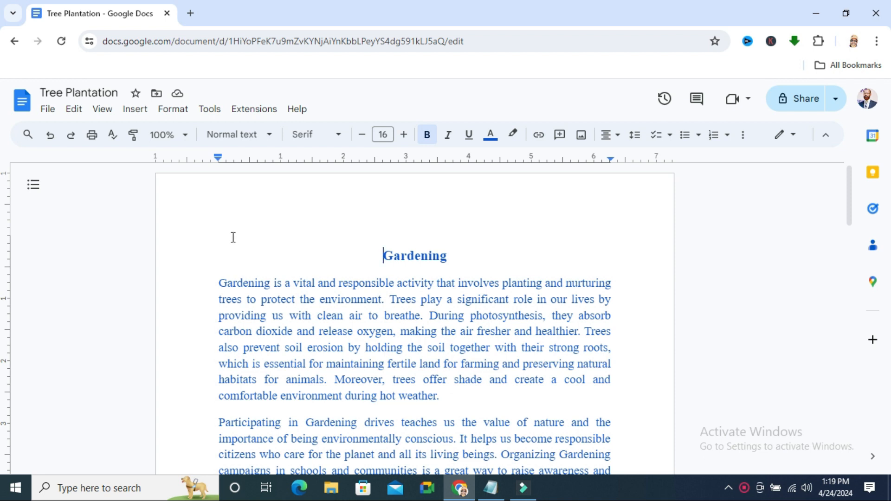
pyautogui.click(48, 109)
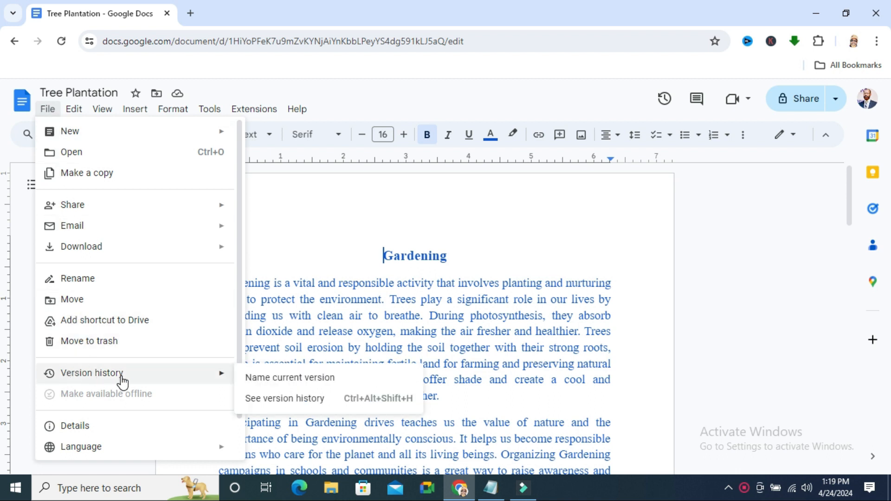
pyautogui.moveTo(172, 370)
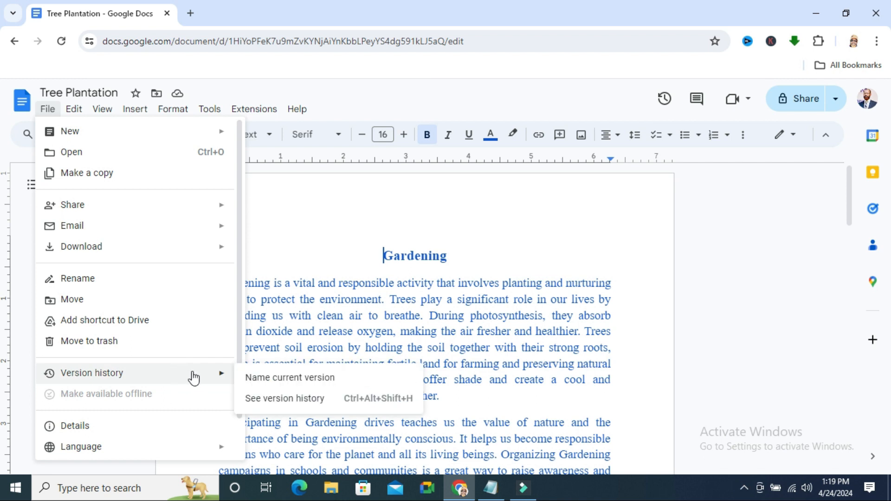
pyautogui.moveTo(284, 398)
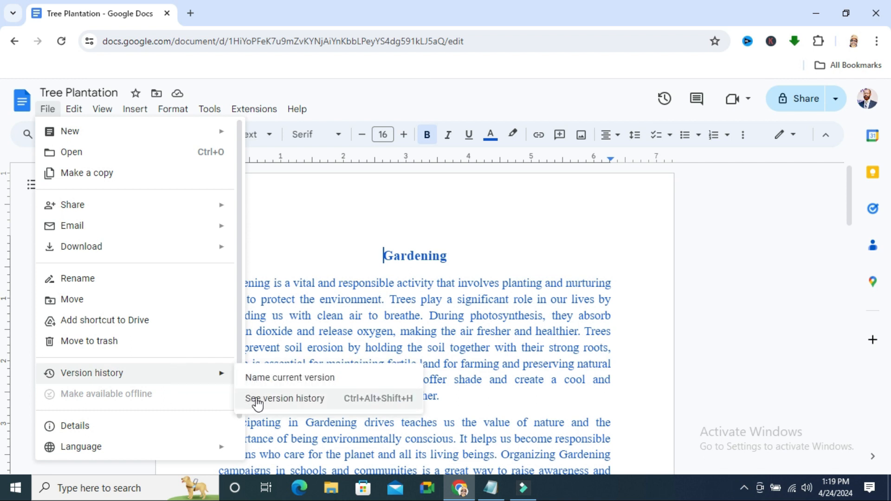
pyautogui.moveTo(312, 403)
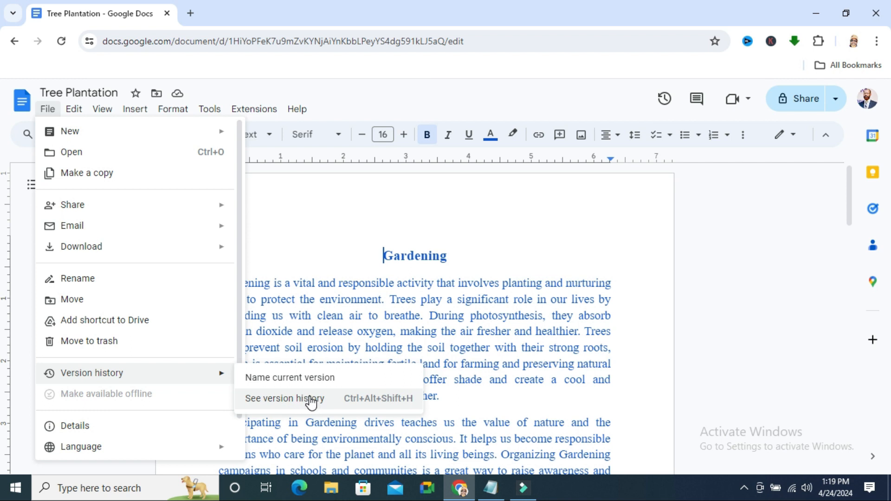
# - Show the full version history and scroll down to the December 31, 2023 entry
pyautogui.click(284, 399)
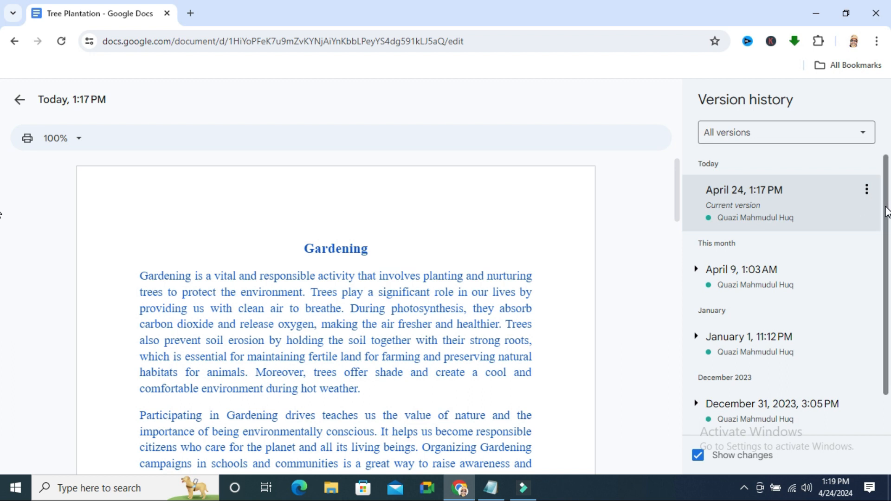
pyautogui.scroll(-3)
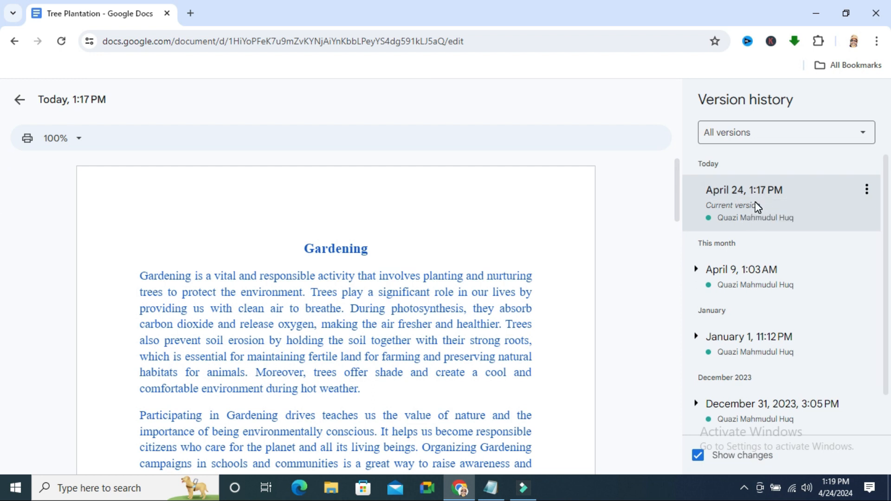
pyautogui.moveTo(745, 206)
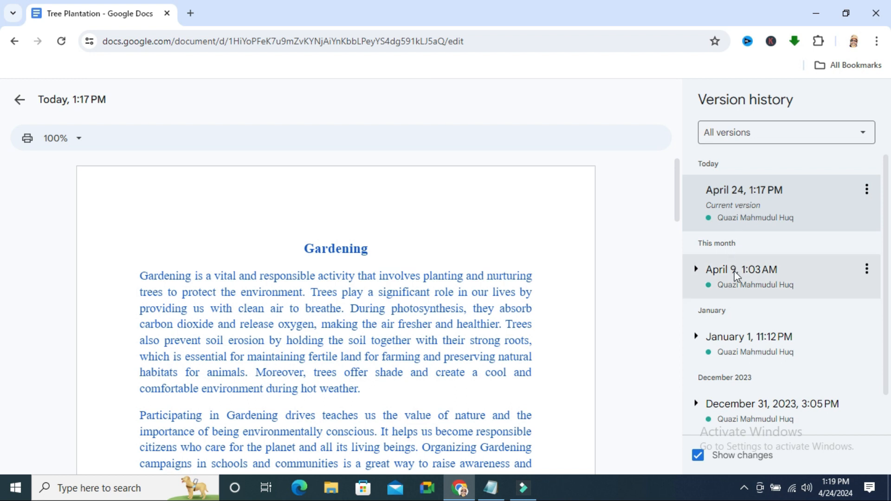
# - Preview the April 9, January 1, then December 31, 2023 3:05 PM versions
pyautogui.click(742, 270)
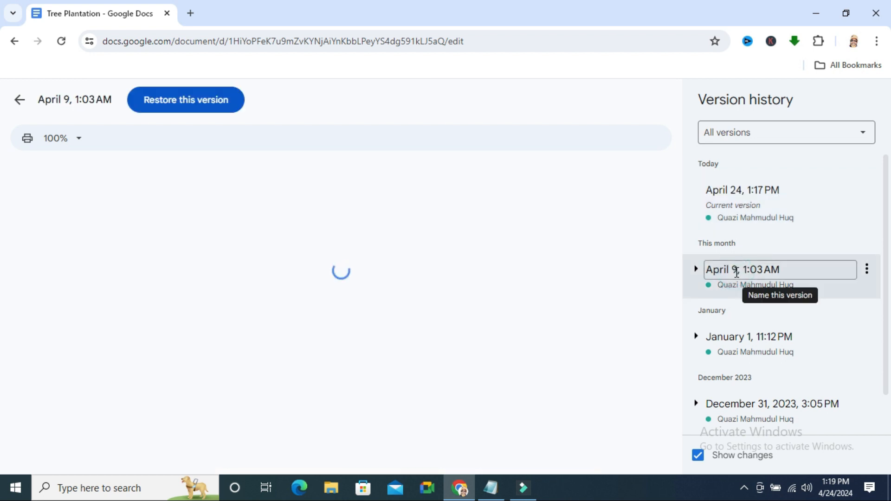
pyautogui.click(749, 337)
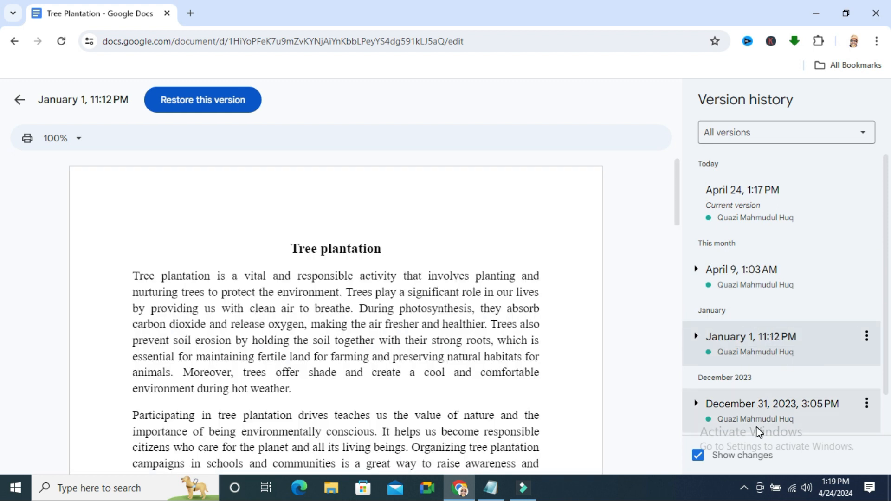
pyautogui.click(771, 404)
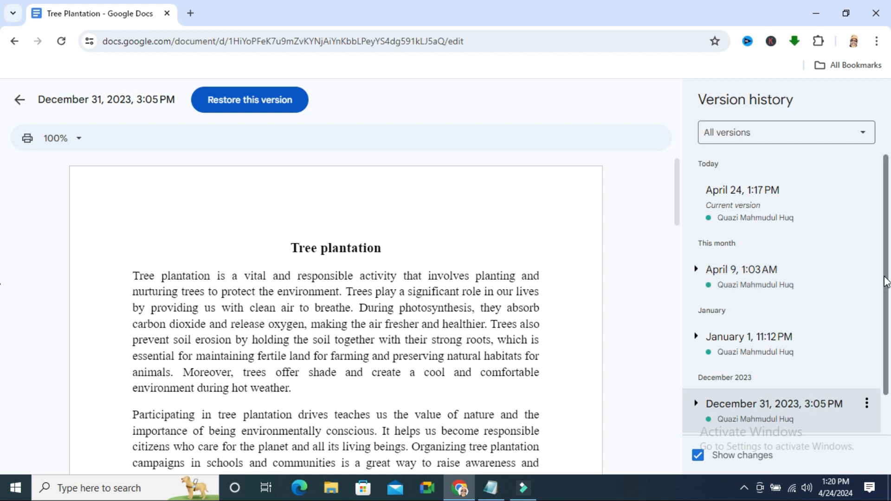
pyautogui.scroll(-3)
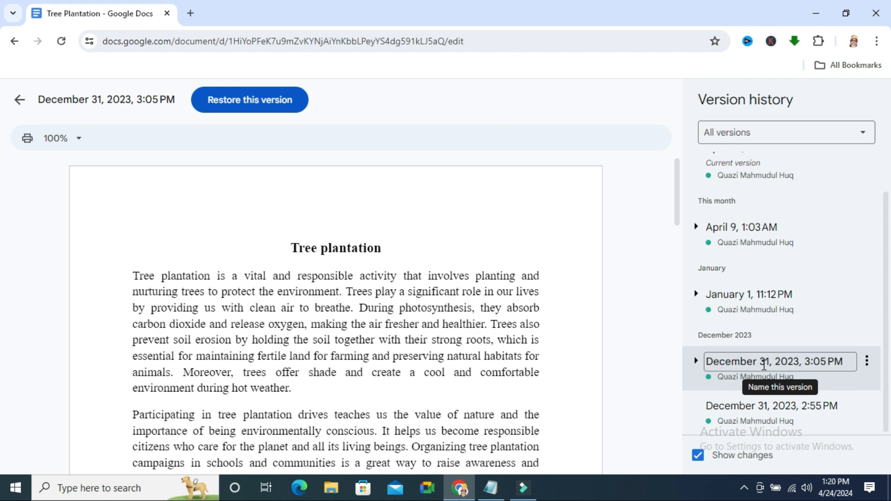
pyautogui.moveTo(776, 364)
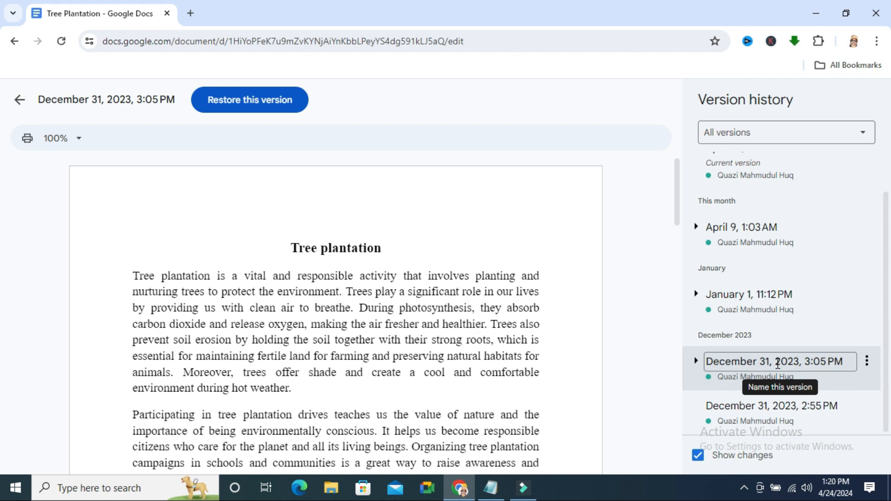
pyautogui.moveTo(755, 372)
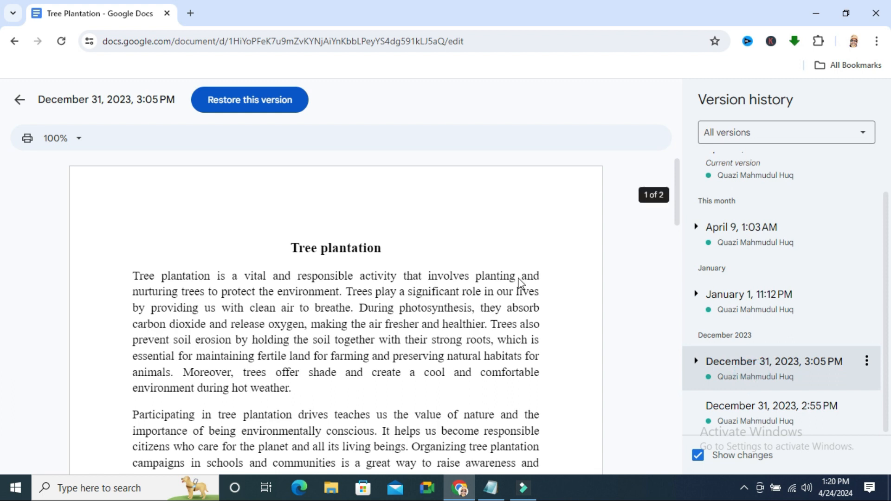
pyautogui.moveTo(195, 140)
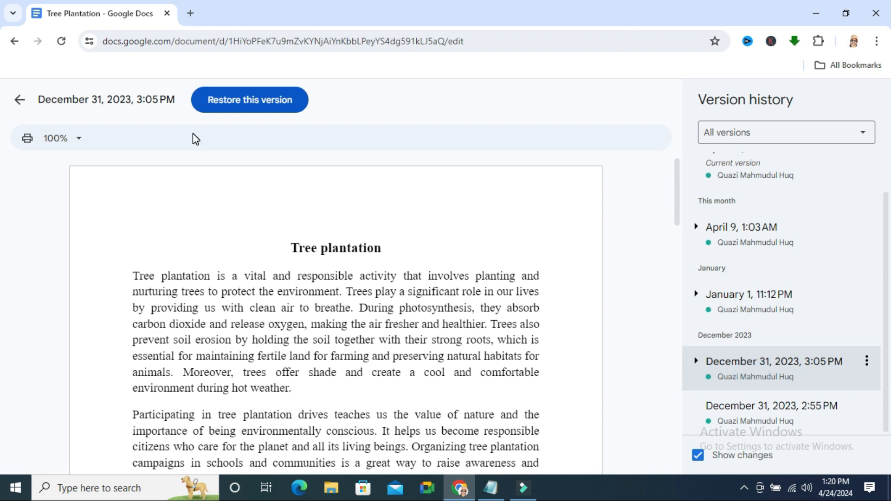
pyautogui.moveTo(249, 100)
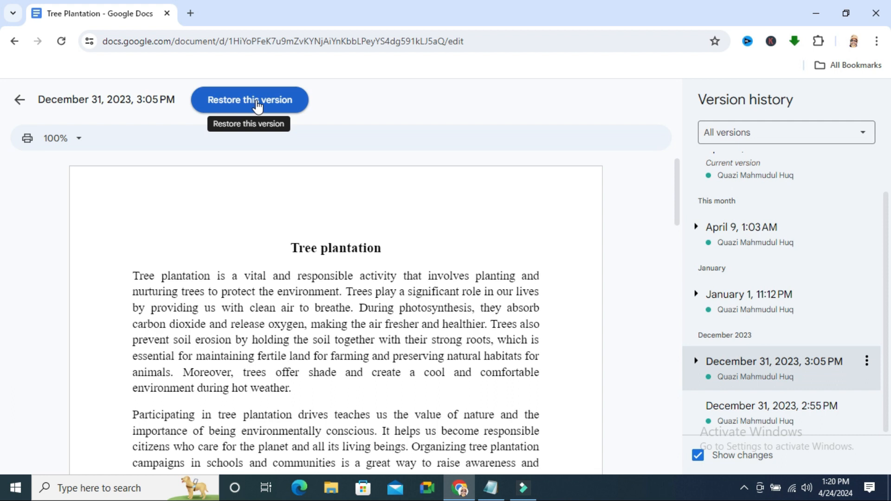
pyautogui.moveTo(253, 129)
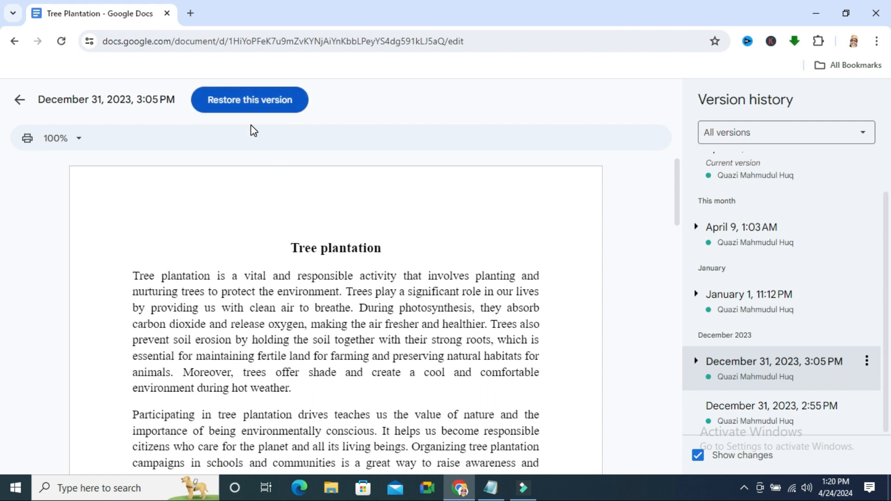
pyautogui.moveTo(248, 99)
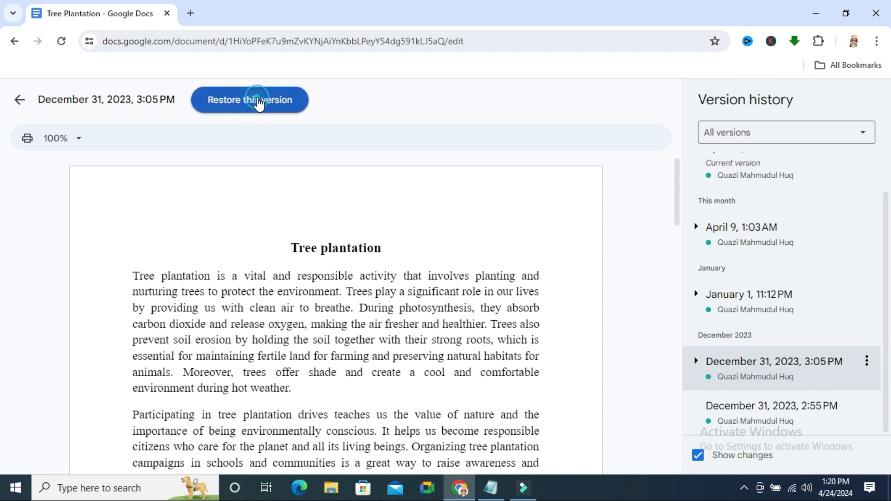
# - Restore the December 31, 2023 3:05 PM version and confirm the revert
pyautogui.click(249, 100)
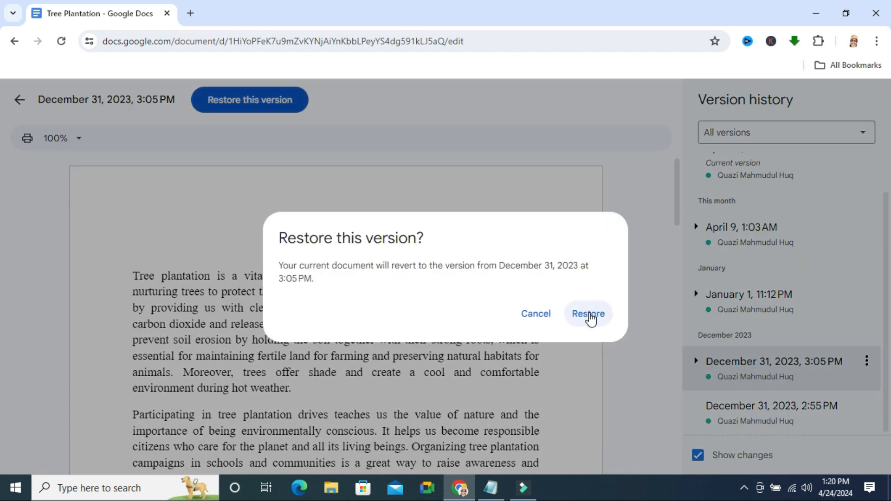
pyautogui.click(588, 314)
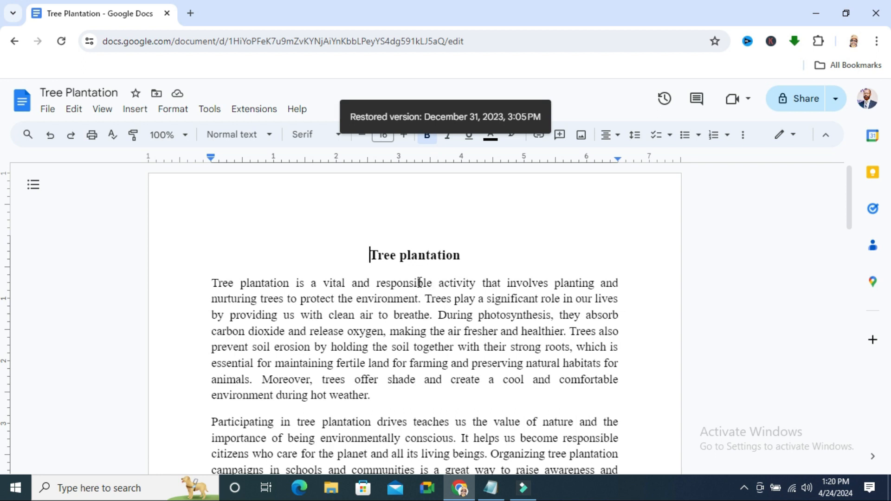
pyautogui.moveTo(453, 94)
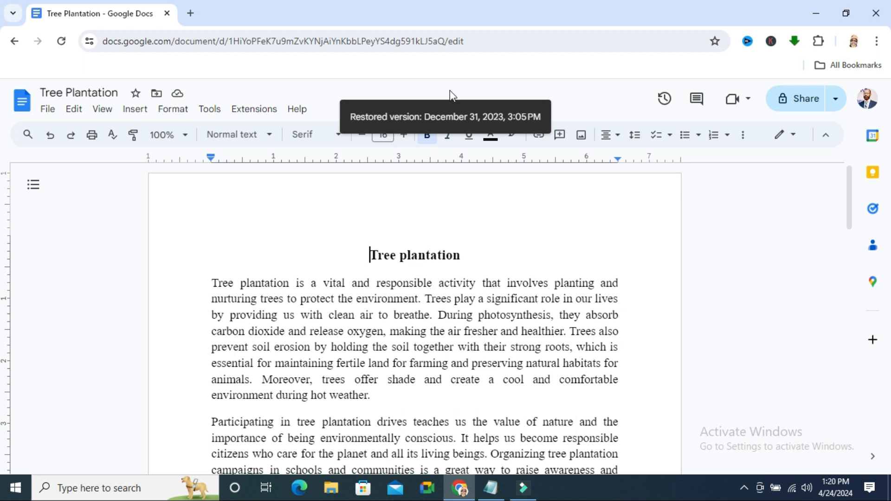
pyautogui.moveTo(465, 120)
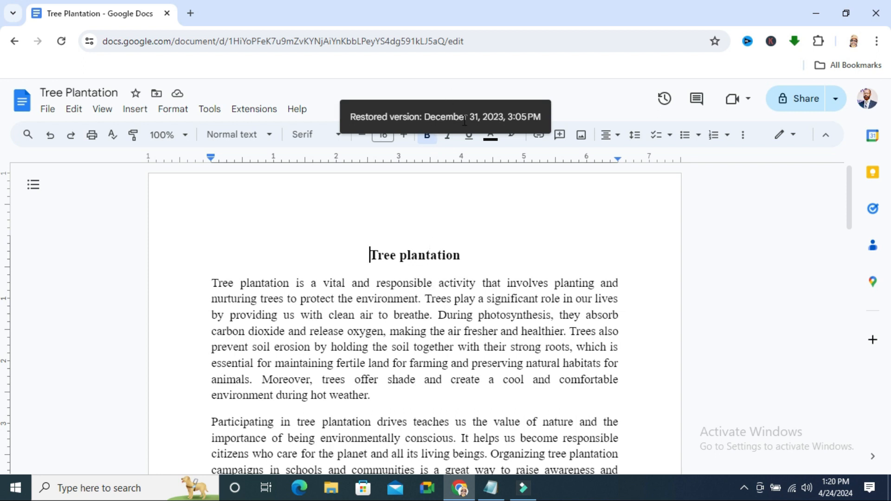
pyautogui.moveTo(505, 263)
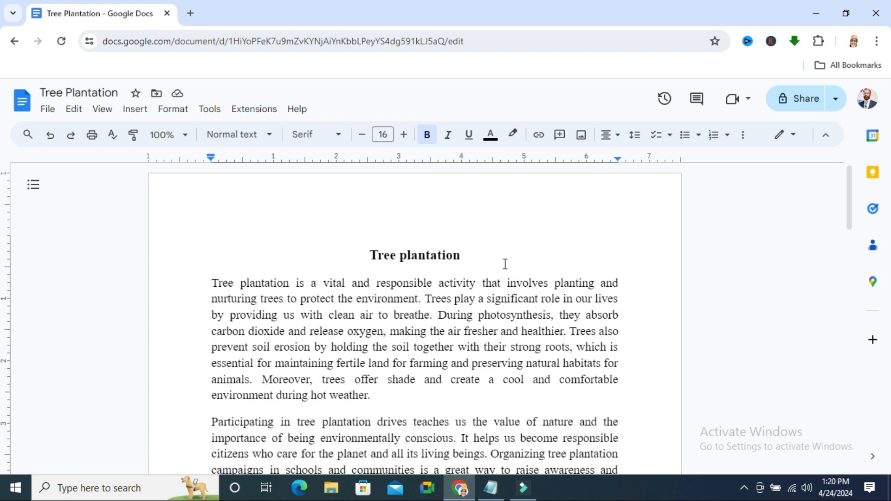